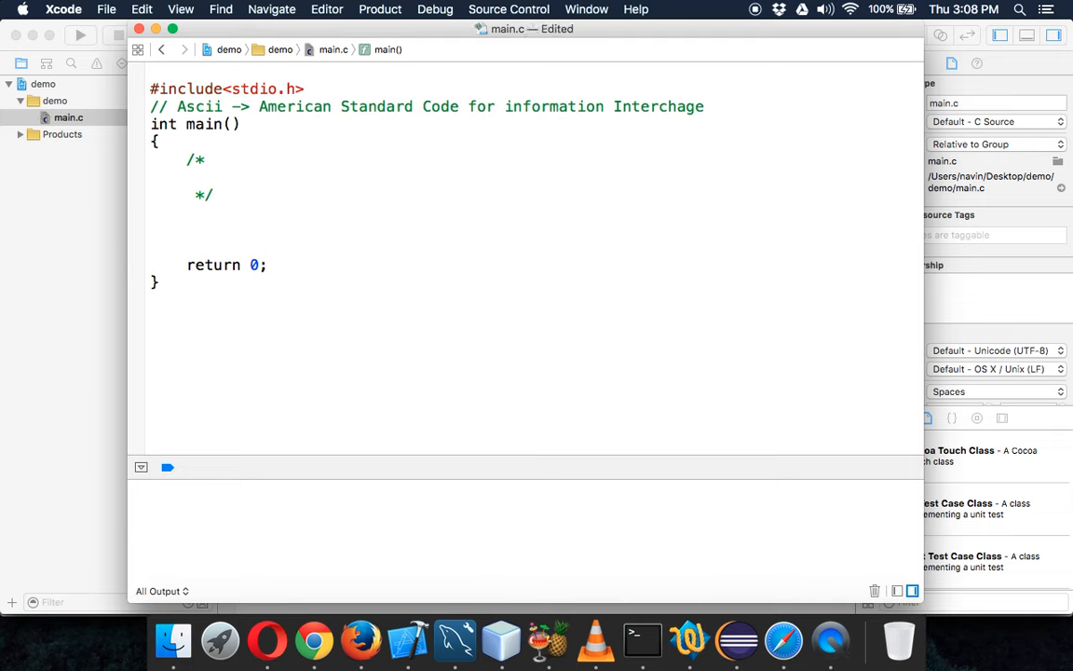
# - Declare int i and write the for loop header running i from 0 to 127 in main
pyautogui.click(186, 229)
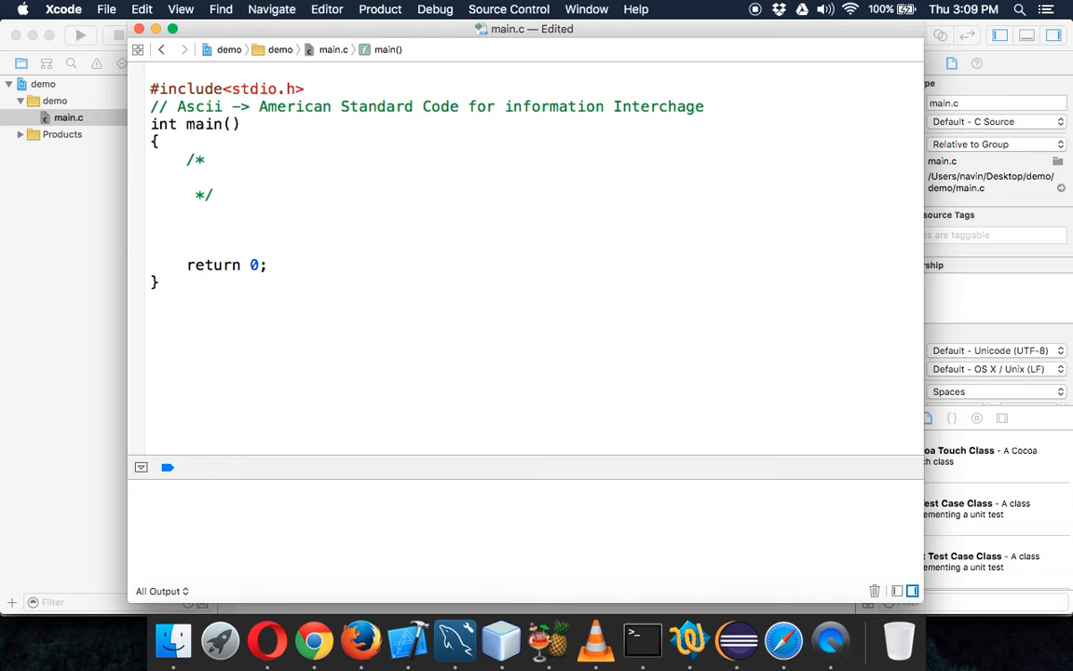
pyautogui.click(186, 231)
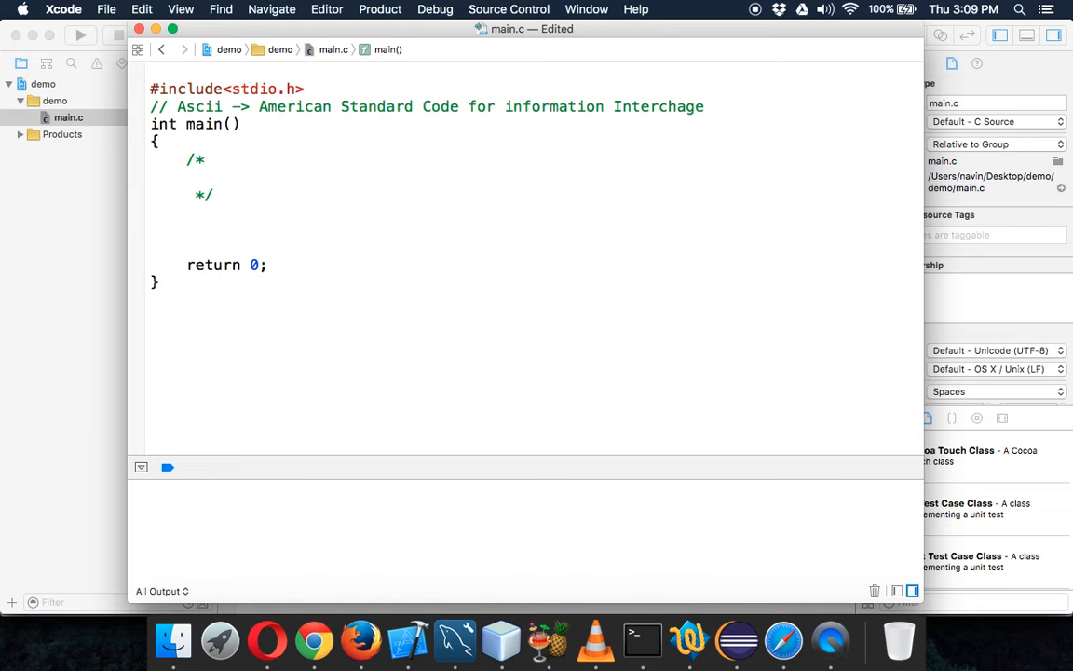
pyautogui.write('for')
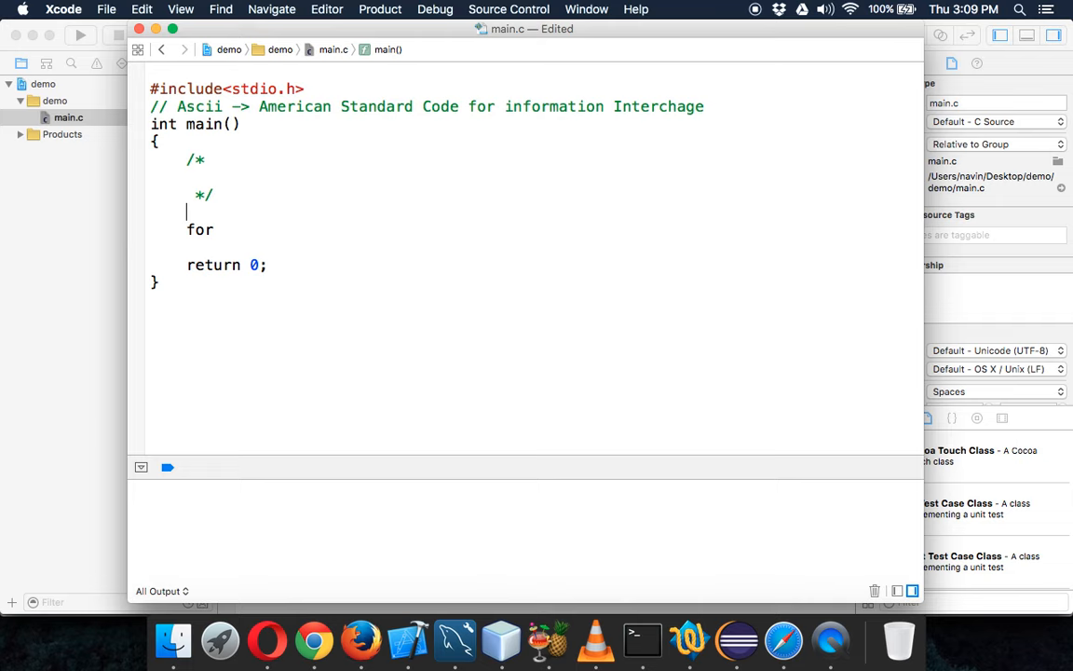
pyautogui.write('int')
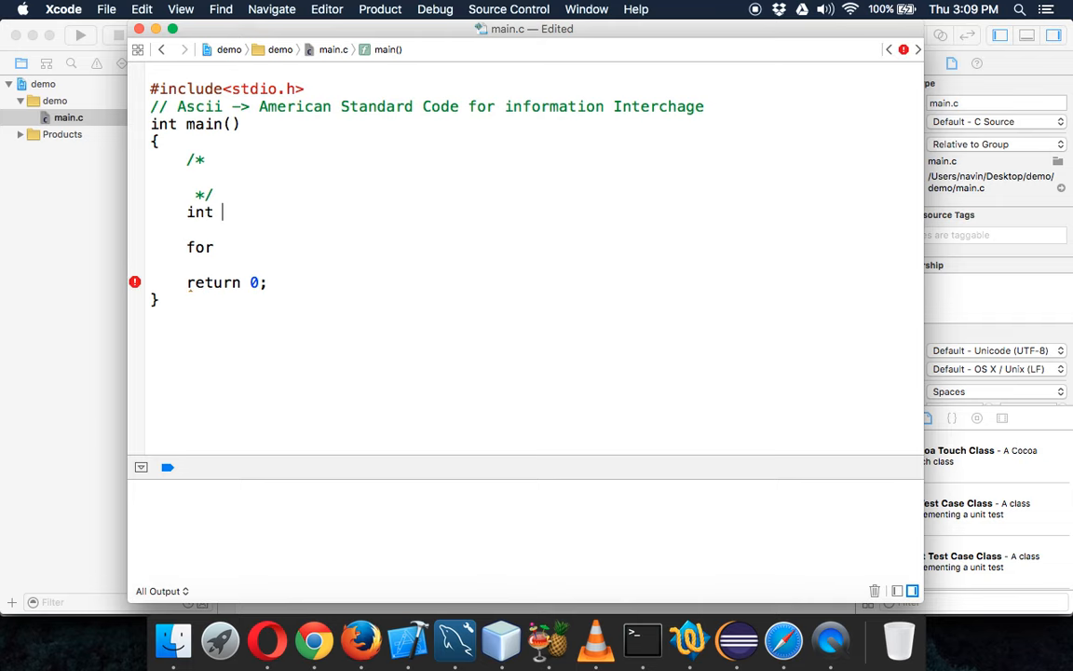
pyautogui.write('i=0')
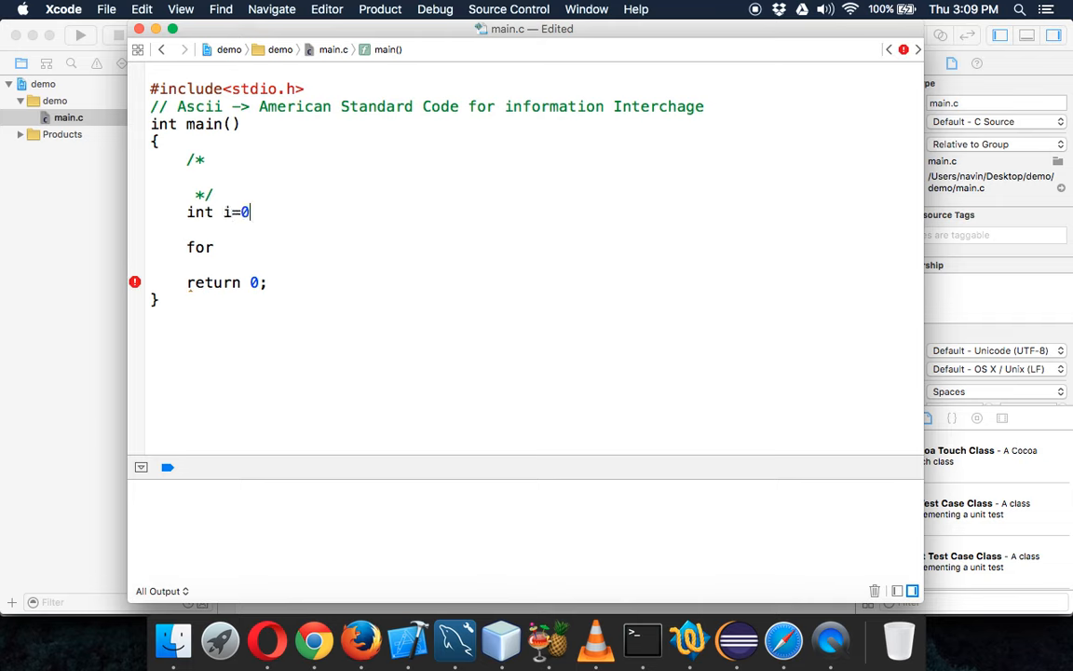
pyautogui.write(';')
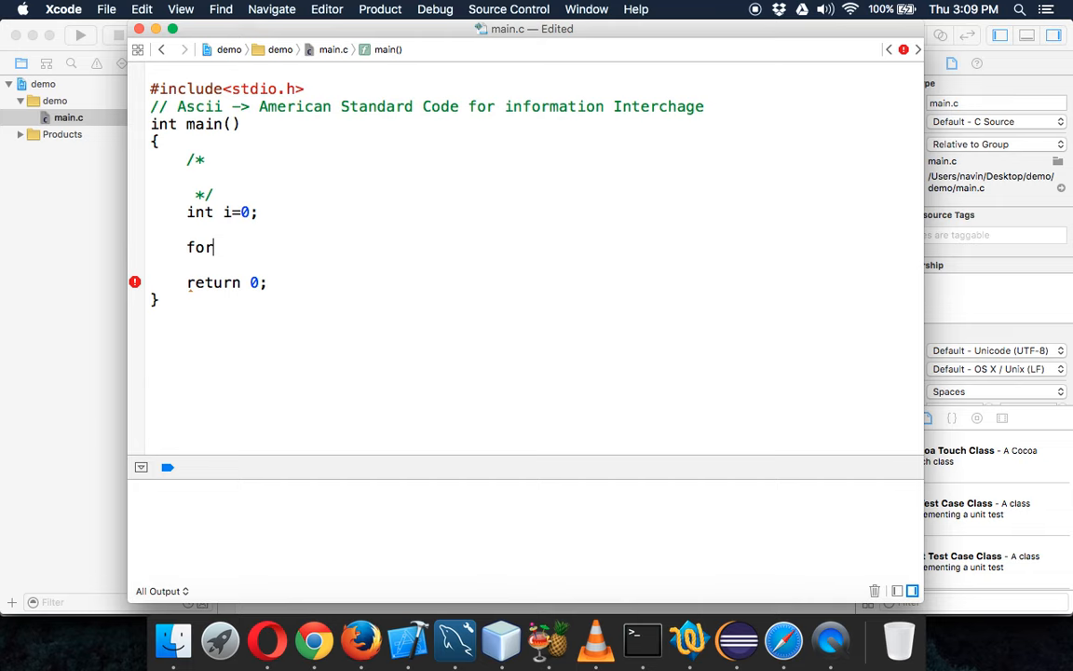
pyautogui.write('(i=0')
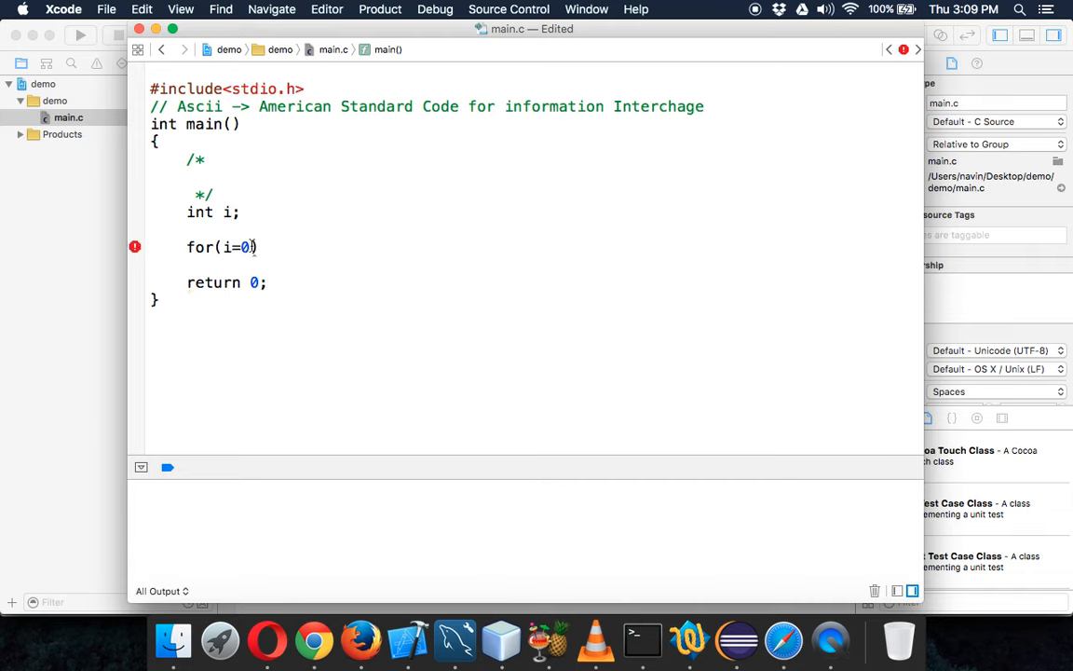
pyautogui.write(';i<1')
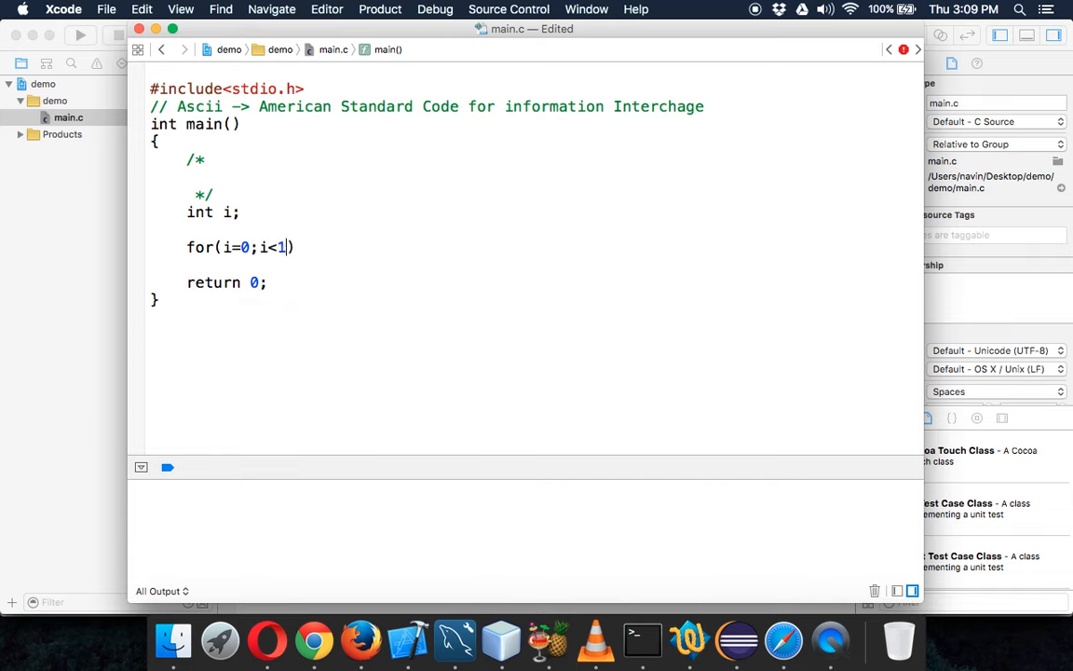
pyautogui.write('27;i++')
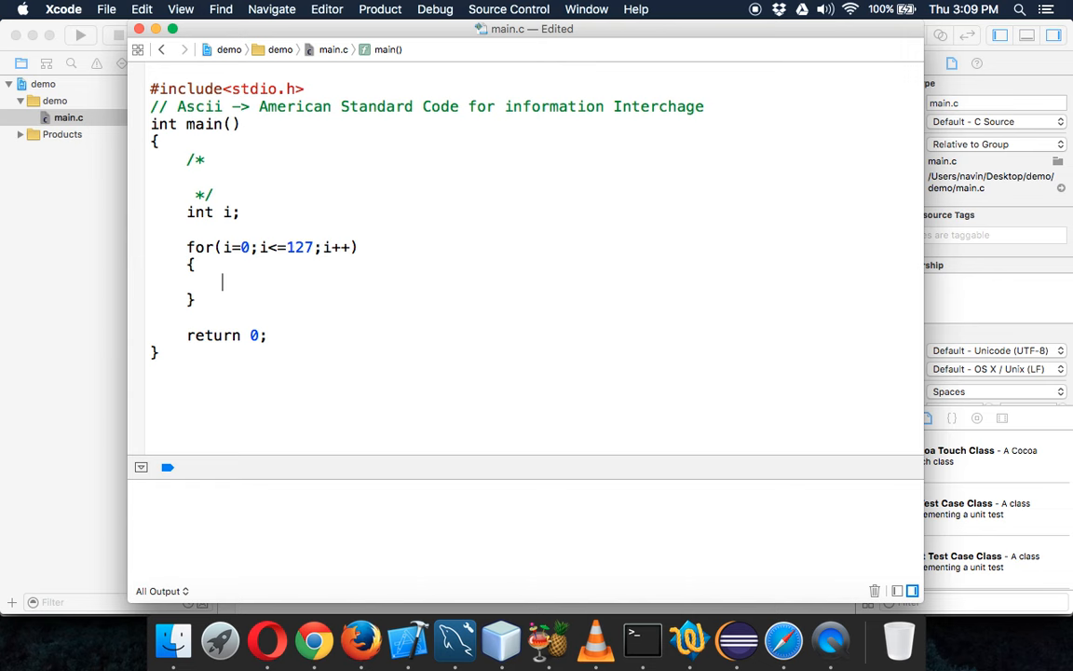
# - Add printf("%d ",i) inside the loop body to print each number
pyautogui.write('prit')
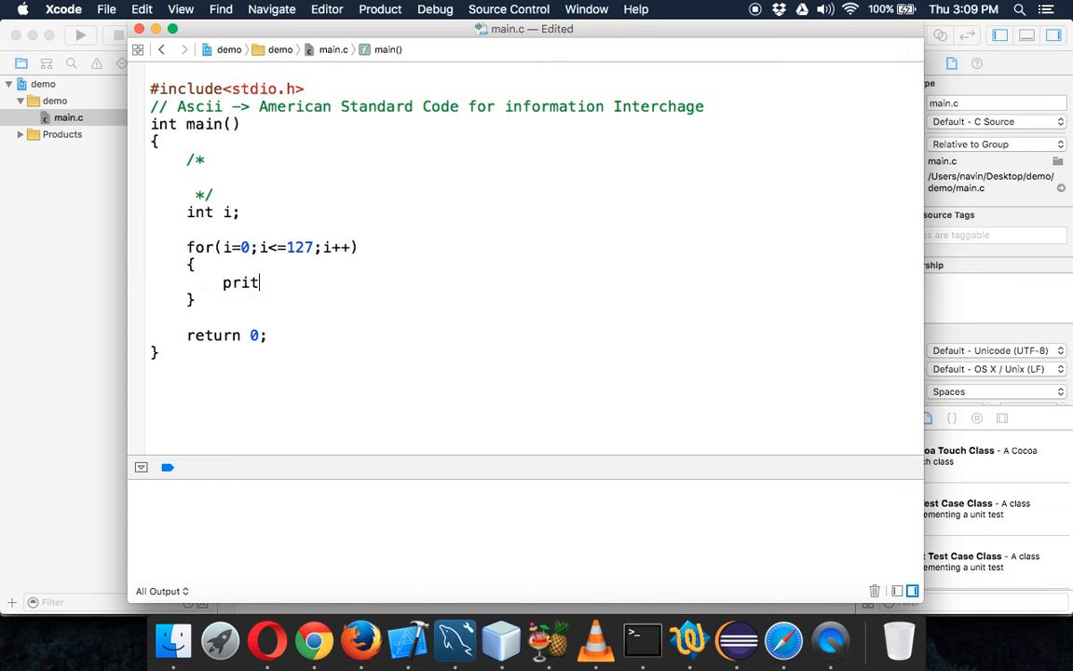
pyautogui.write('n')
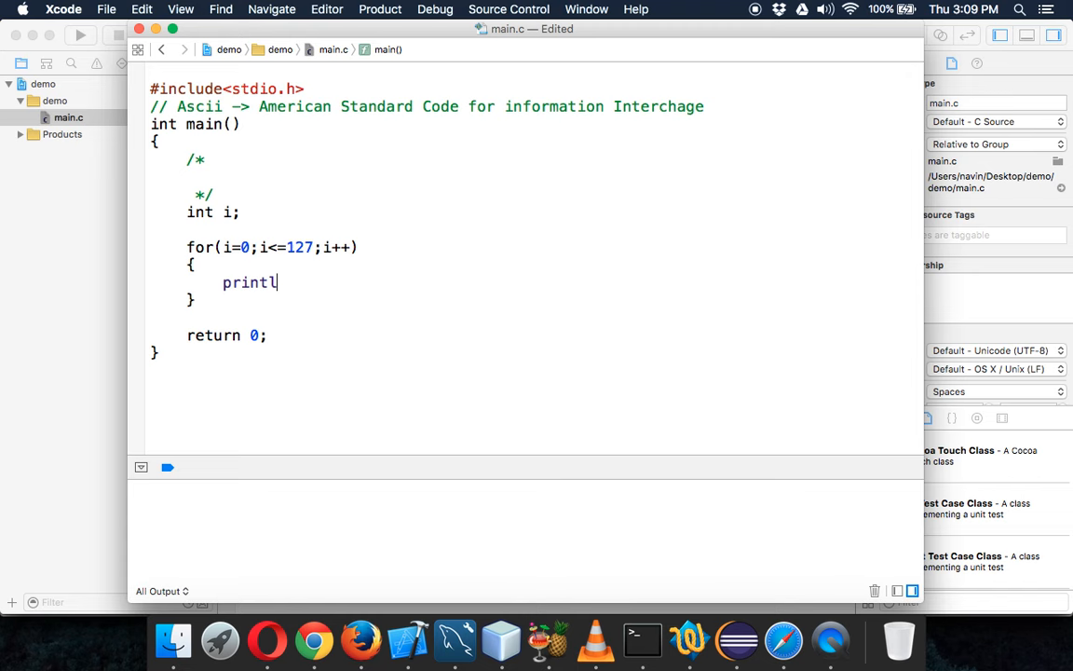
pyautogui.write('f()')
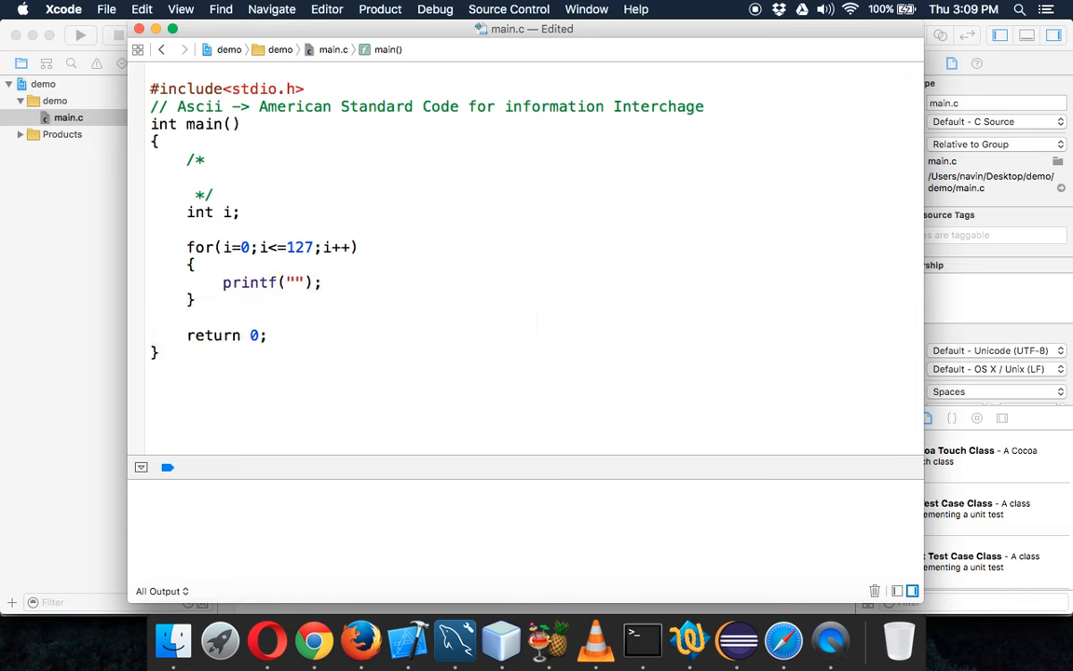
pyautogui.write('%d')
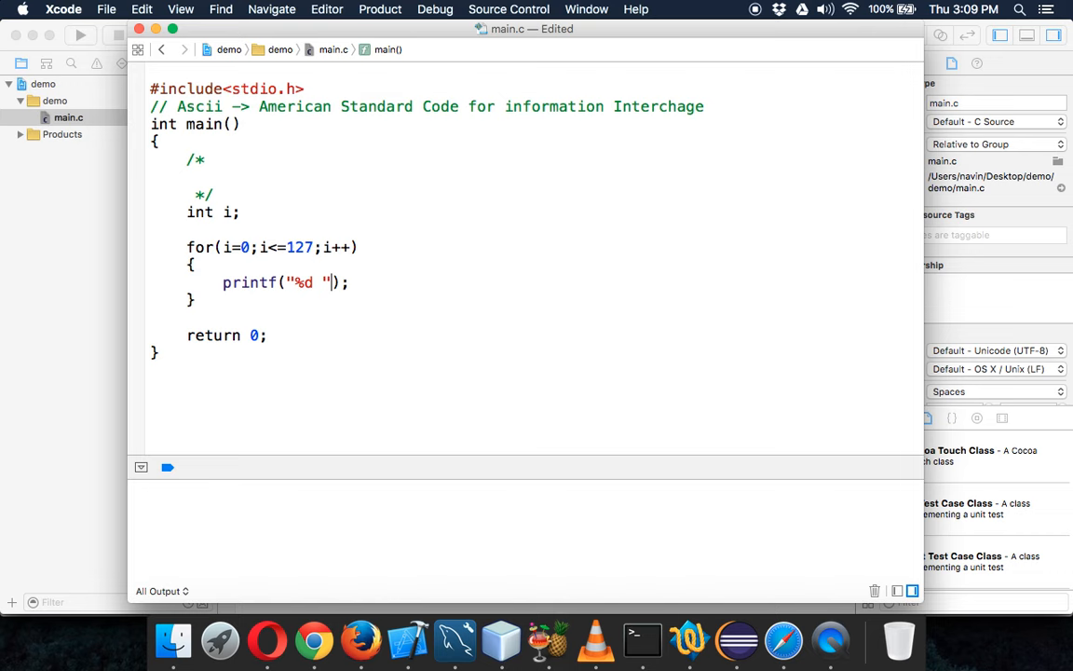
pyautogui.write(',i')
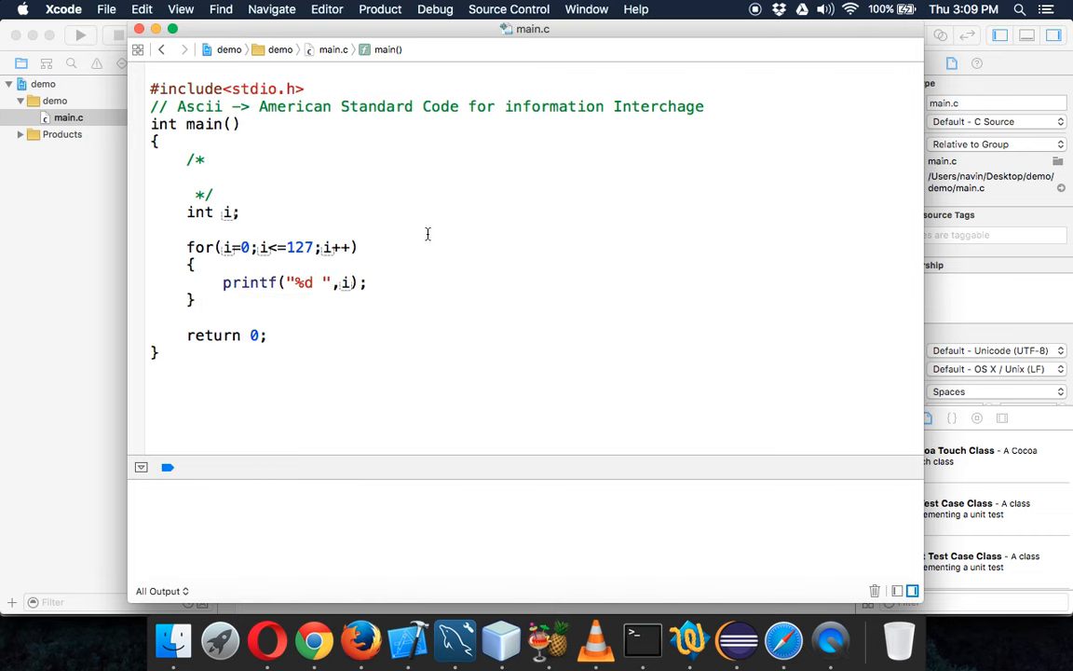
# - Run the program, add \t to the printf format, and run again for tab-aligned columns
pyautogui.click(79, 34)
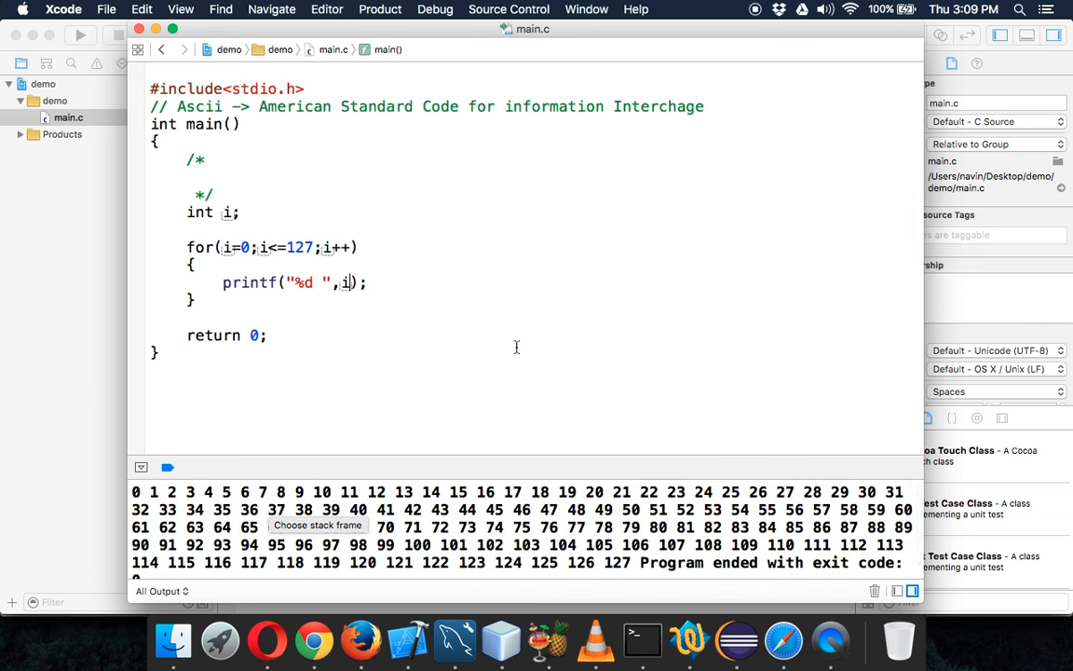
pyautogui.moveTo(412, 346)
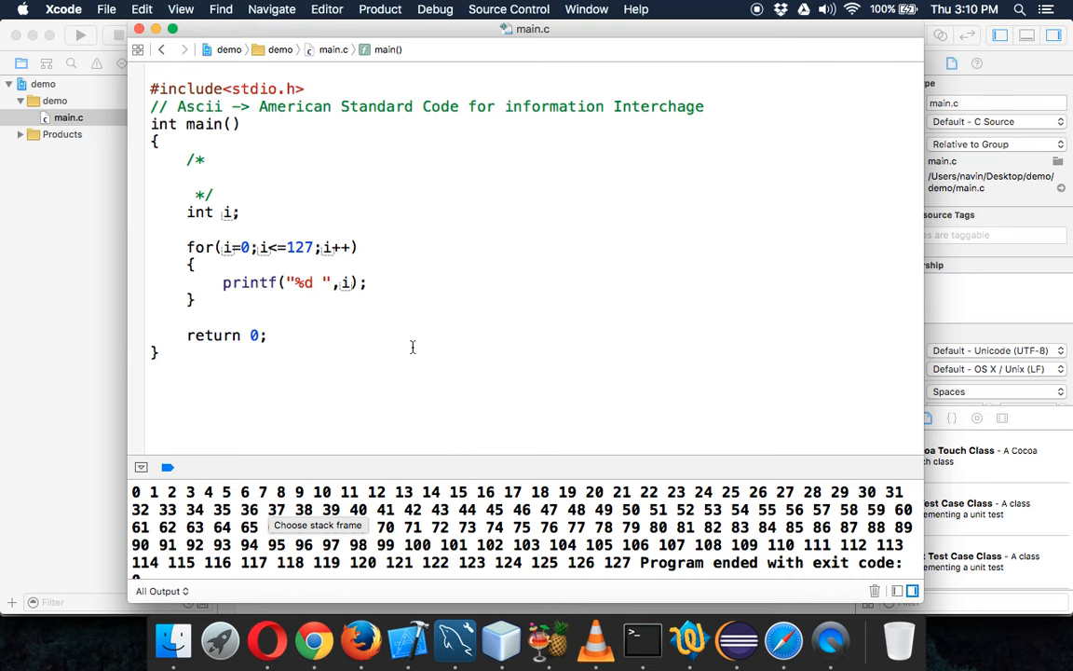
pyautogui.moveTo(384, 342)
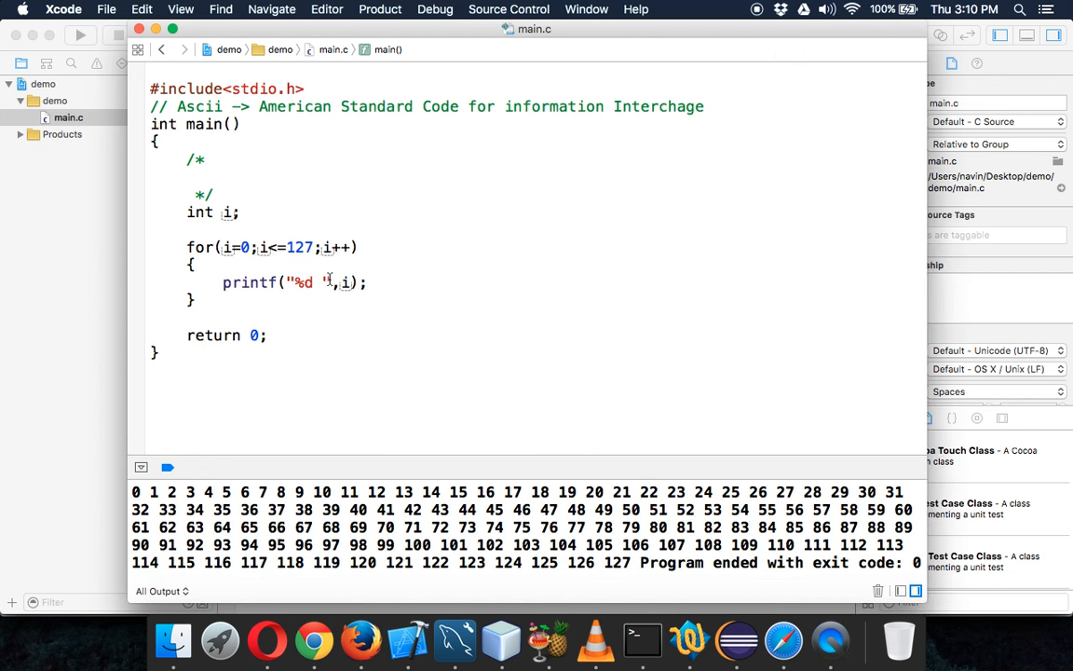
pyautogui.write('\\t')
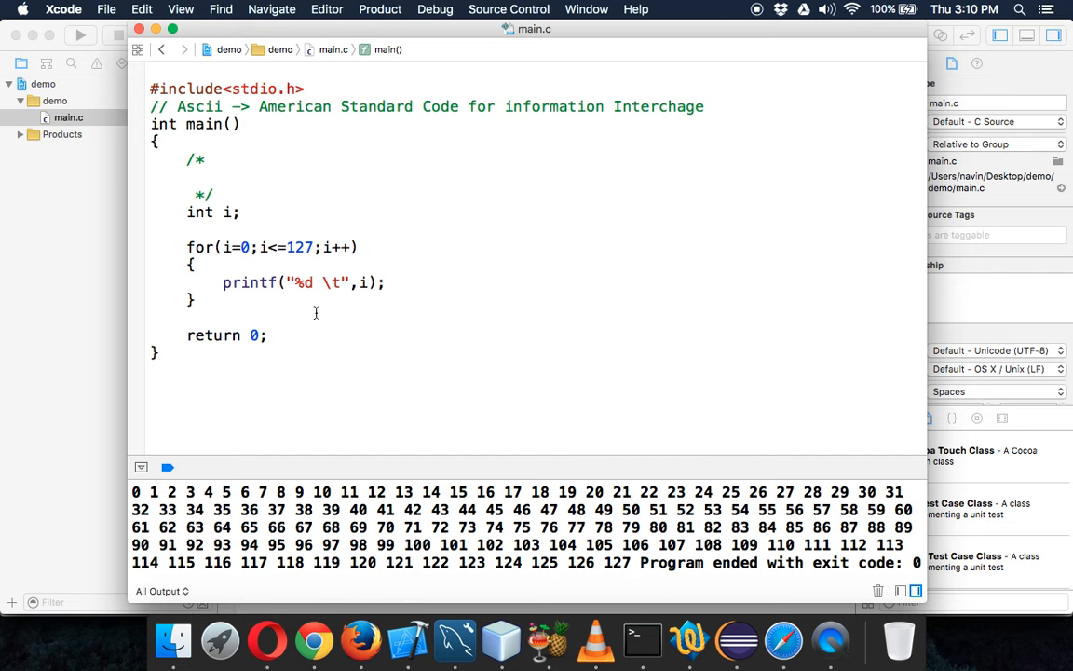
pyautogui.click(345, 283)
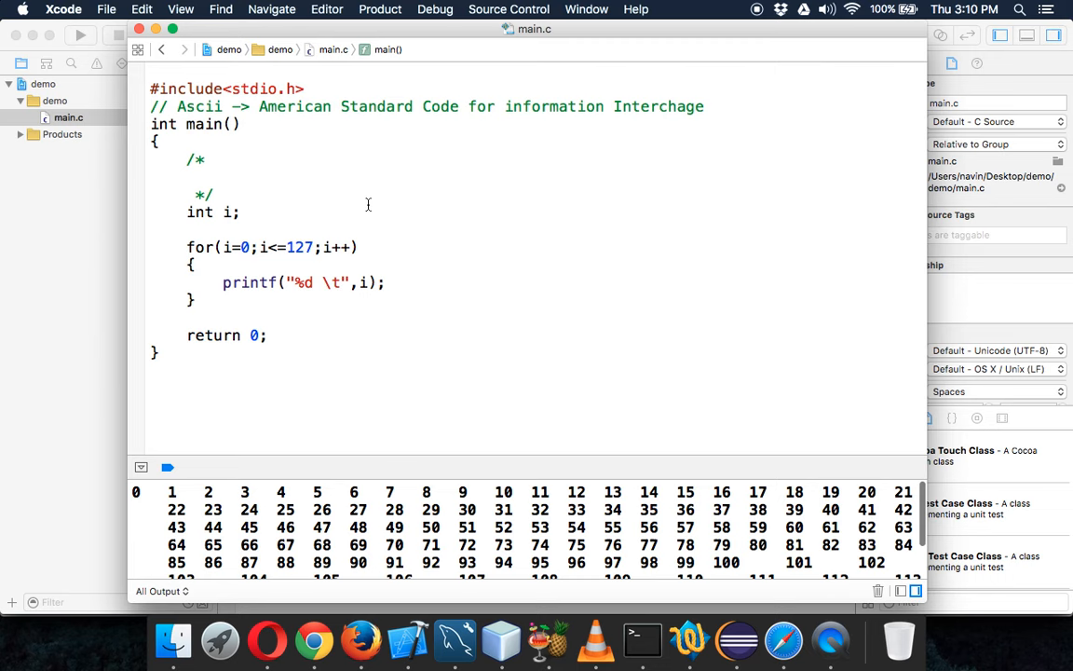
pyautogui.moveTo(311, 272)
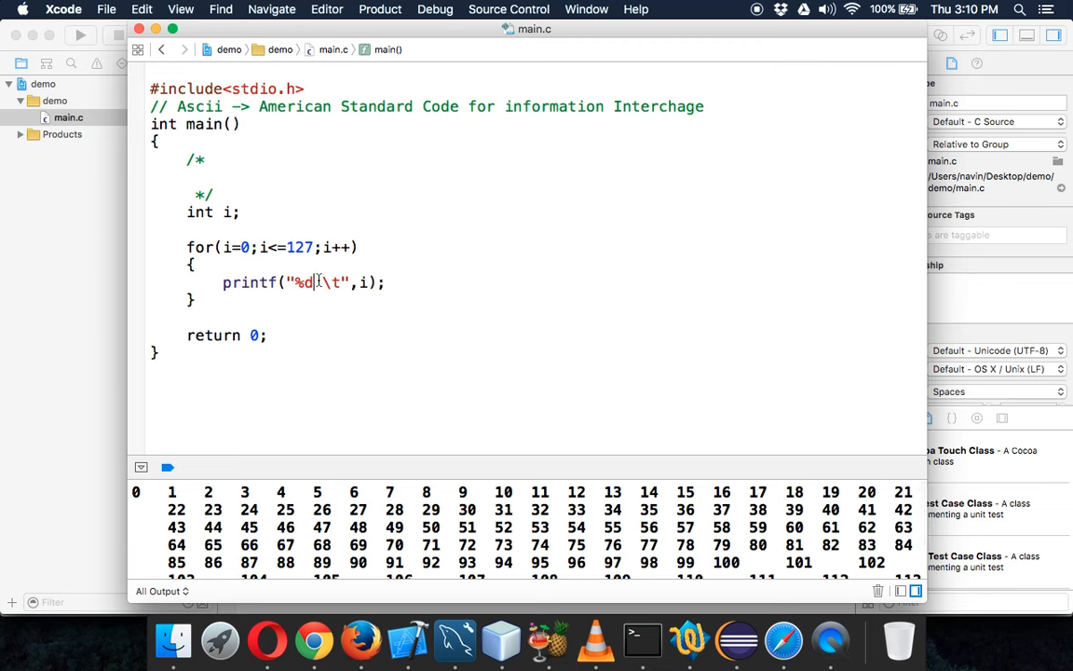
# - Change the printf to "%d:%c \t" with i passed twice, printing number, colon and character
pyautogui.write('|')
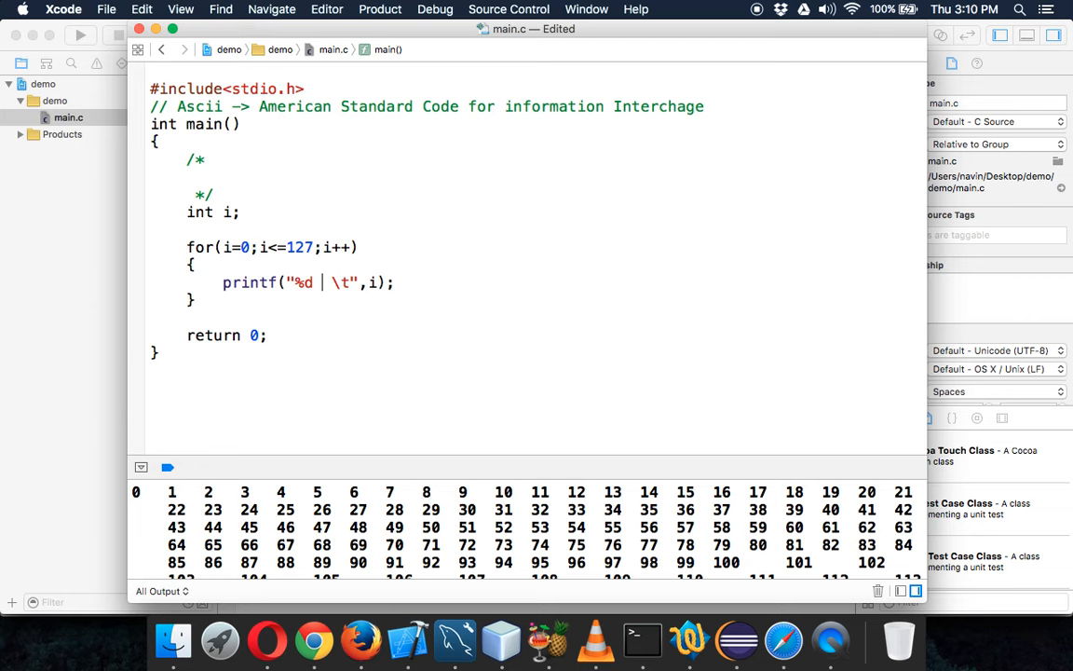
pyautogui.write('%')
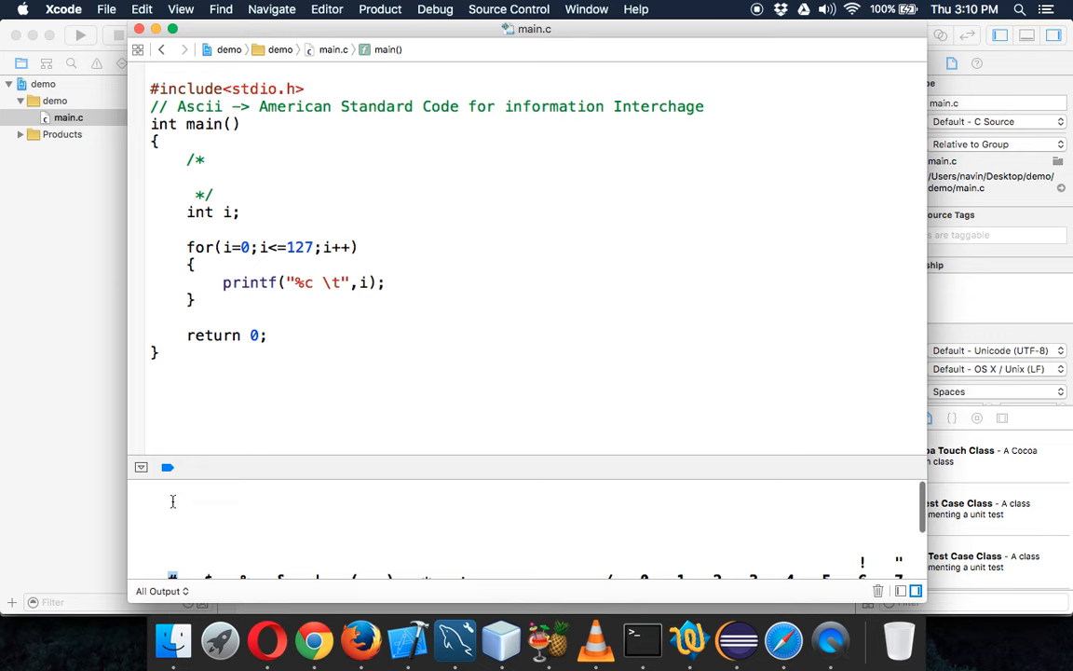
pyautogui.click(81, 34)
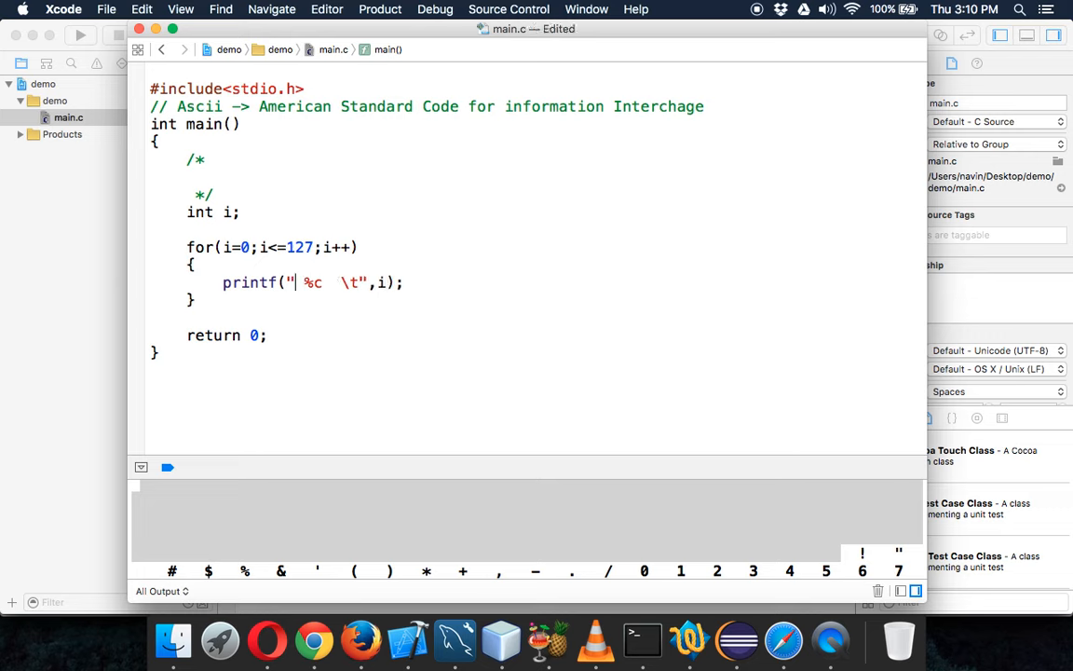
pyautogui.write('%d')
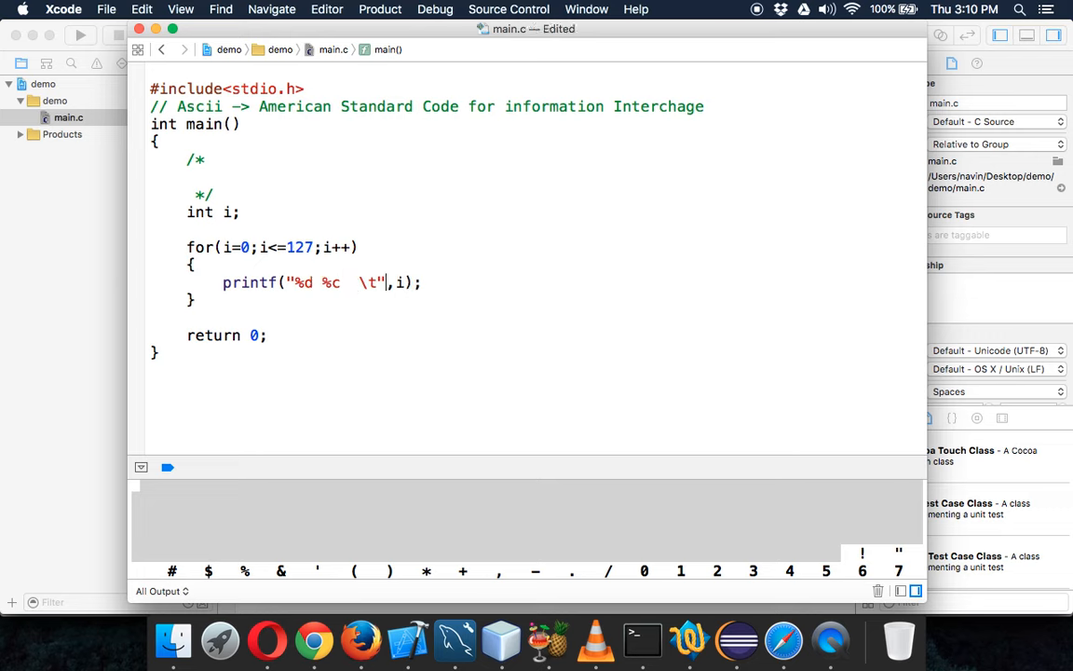
pyautogui.write(',')
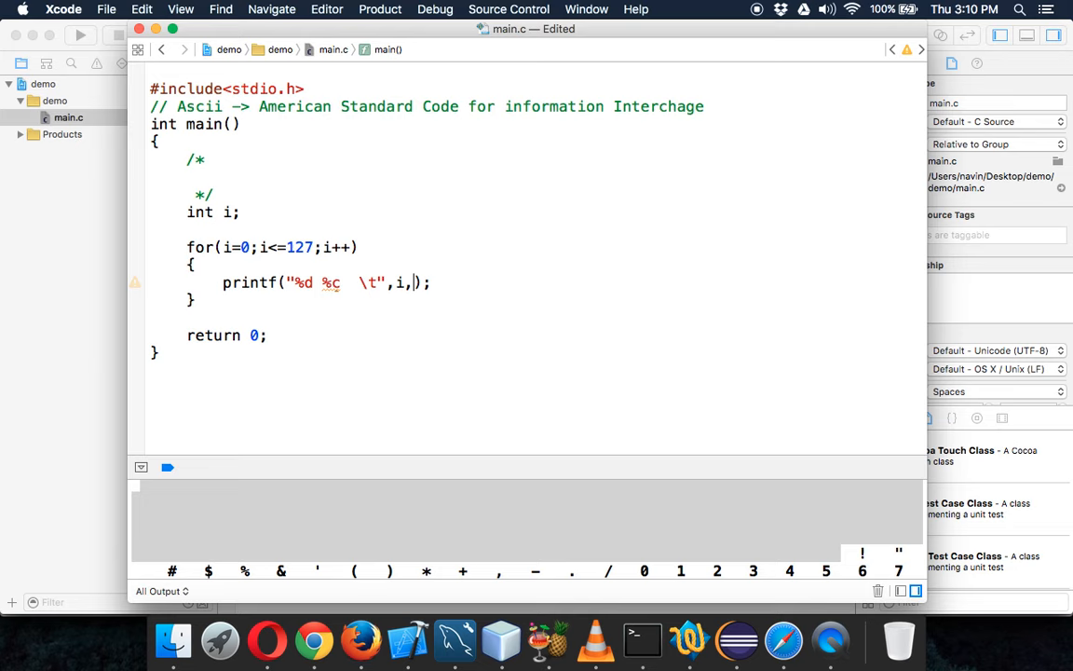
pyautogui.write('i')
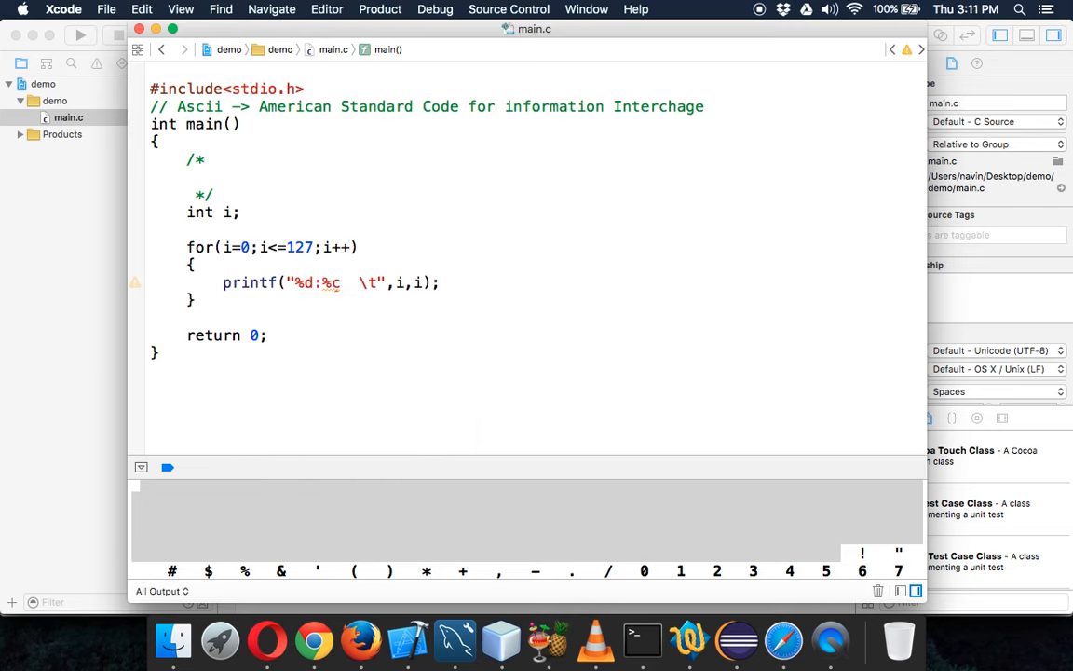
# - Run the program and highlight the first 0: entry in the console output
pyautogui.click(399, 405)
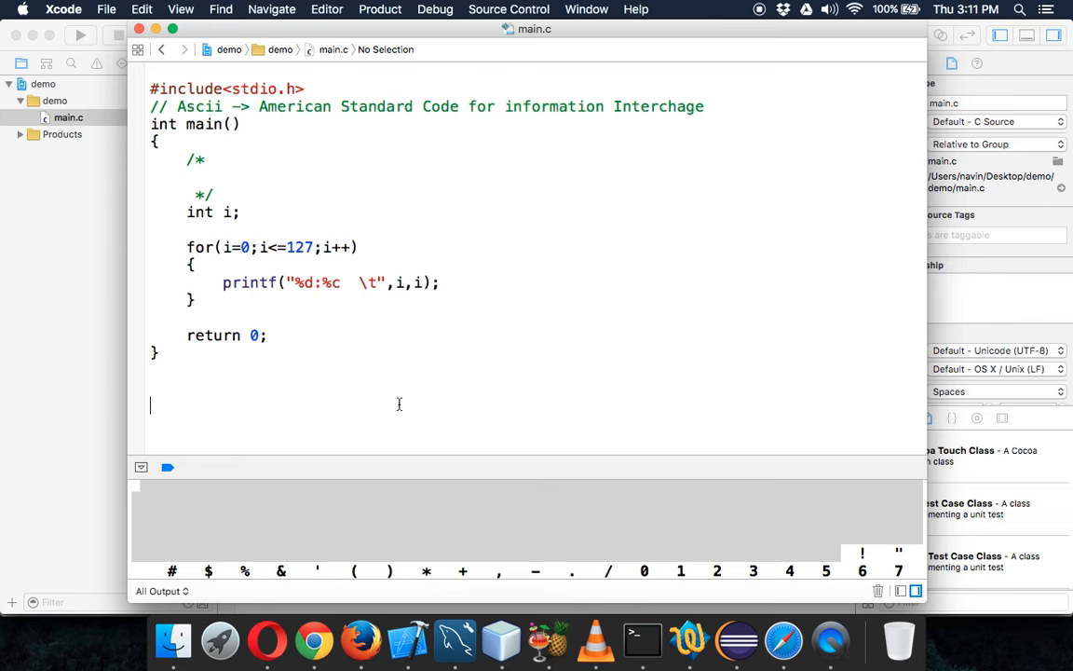
pyautogui.click(80, 34)
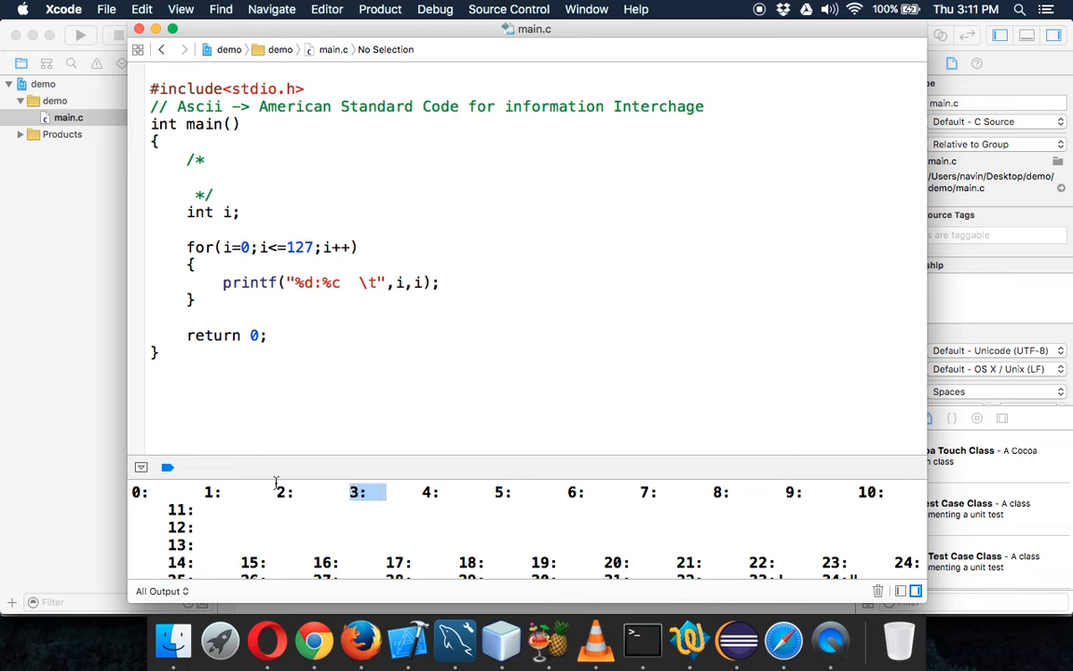
pyautogui.click(142, 492)
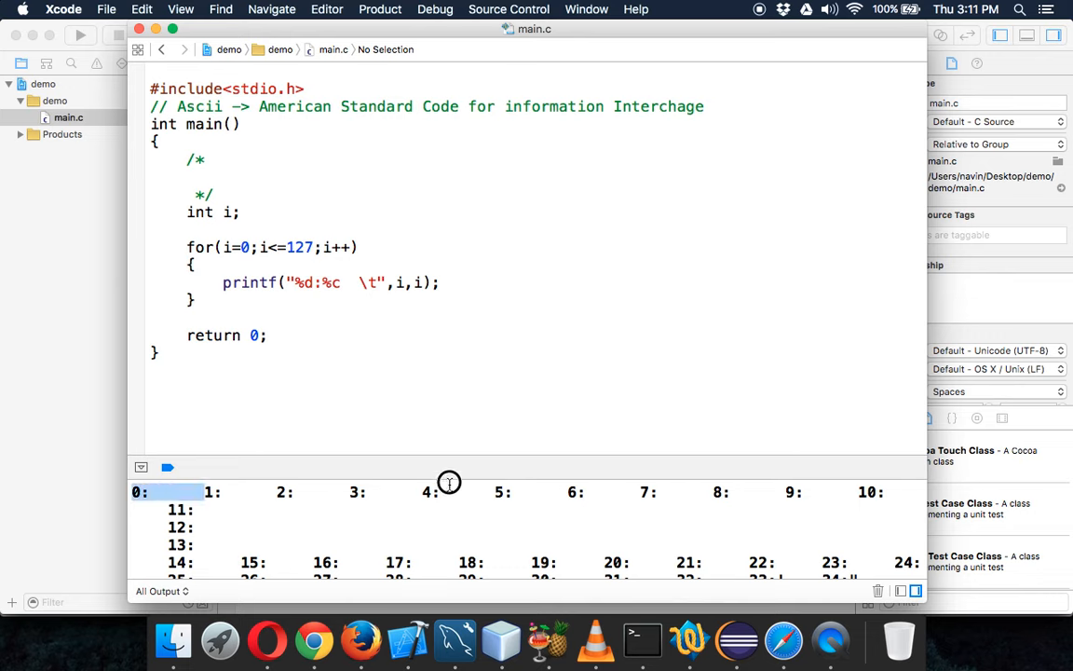
pyautogui.moveTo(140, 492); pyautogui.dragTo(447, 492)
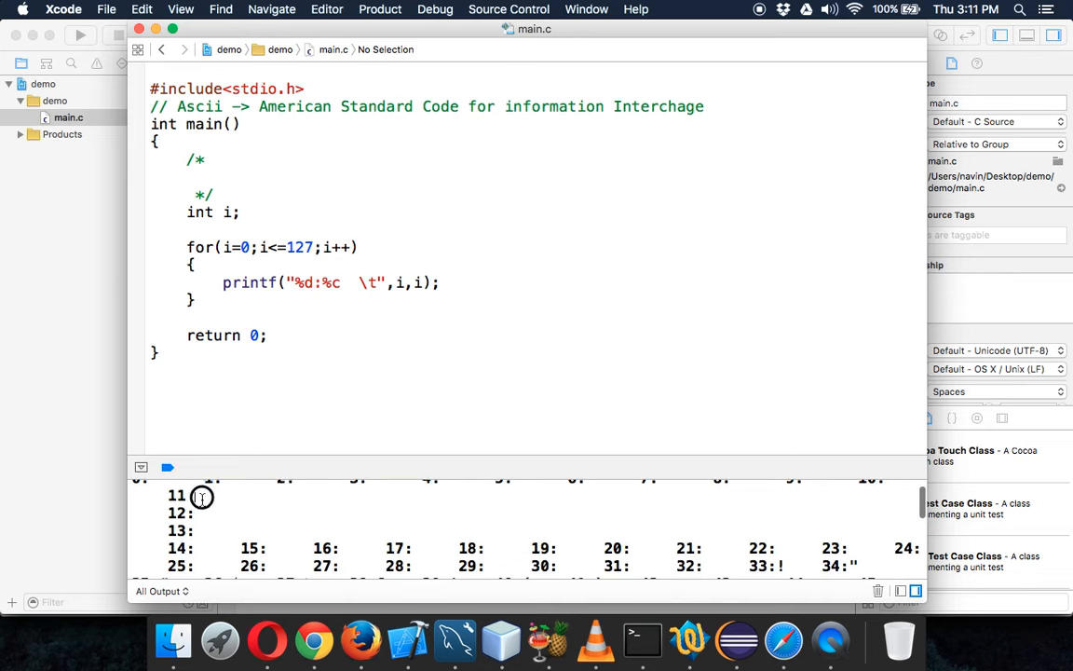
# - Scroll through the output, checking entries 67:C and 122:z down to the exit code line
pyautogui.scroll(-3)
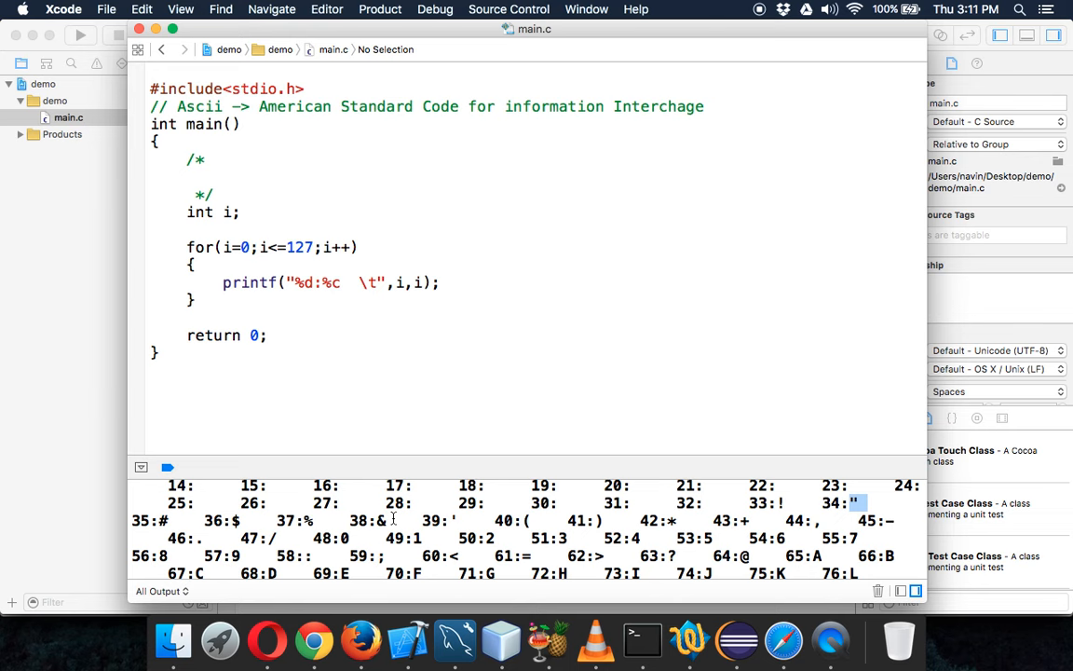
pyautogui.scroll(-3)
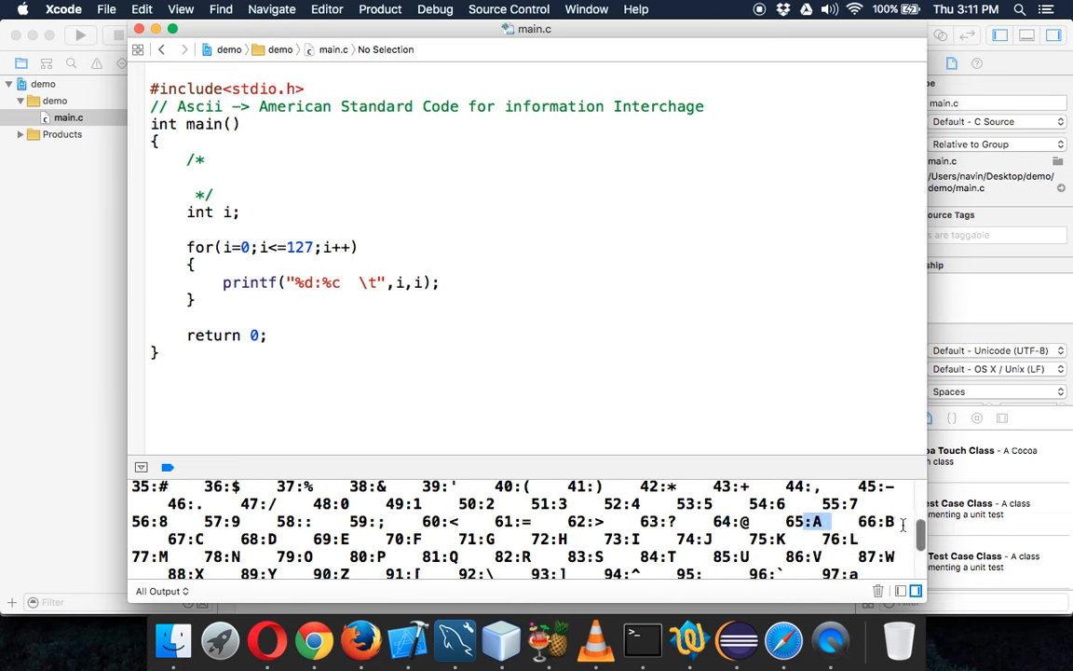
pyautogui.click(190, 538)
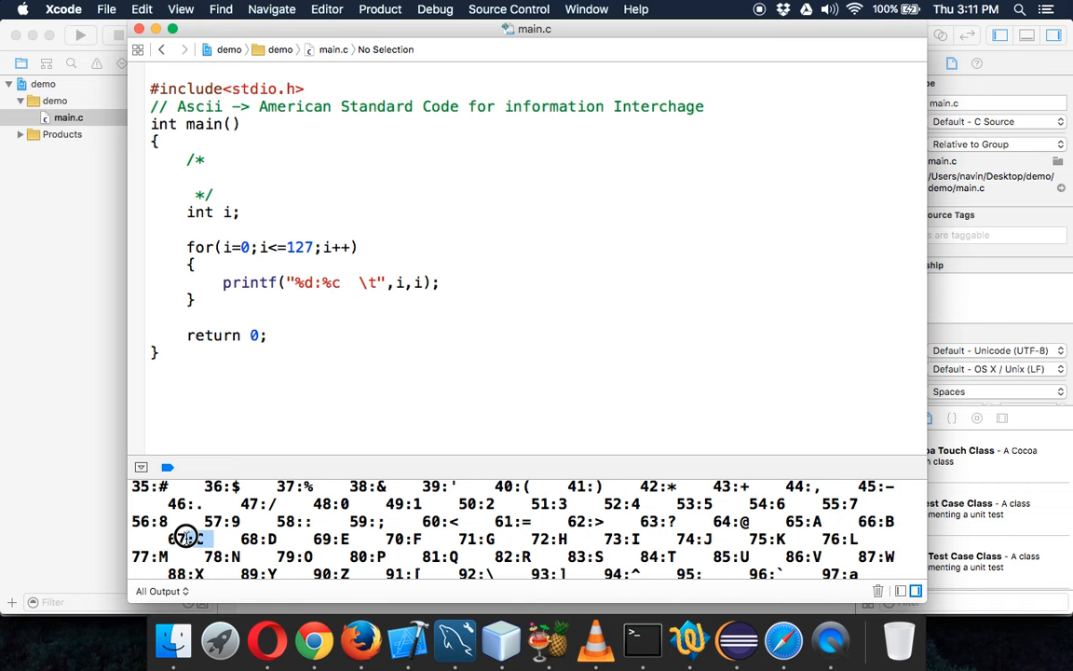
pyautogui.scroll(-3)
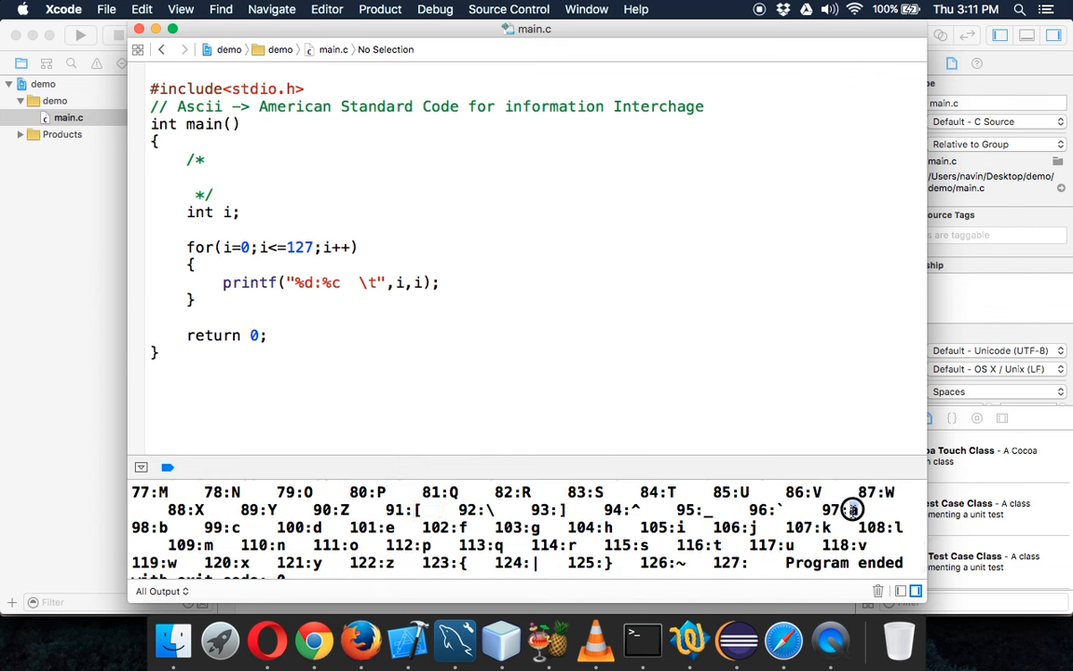
pyautogui.scroll(-3)
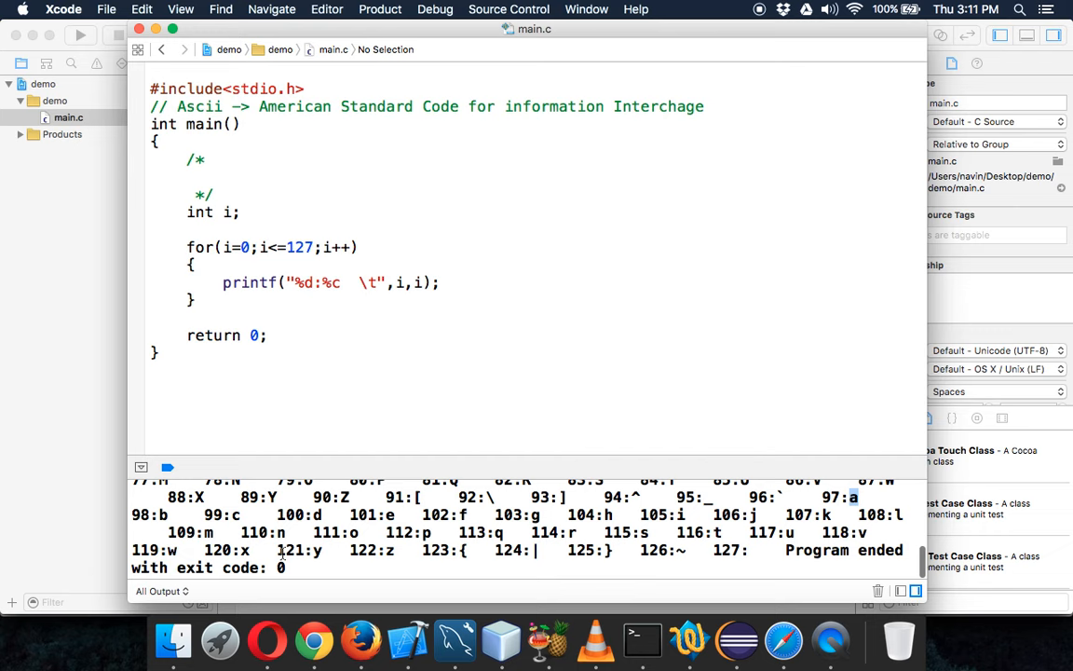
pyautogui.doubleClick(372, 549)
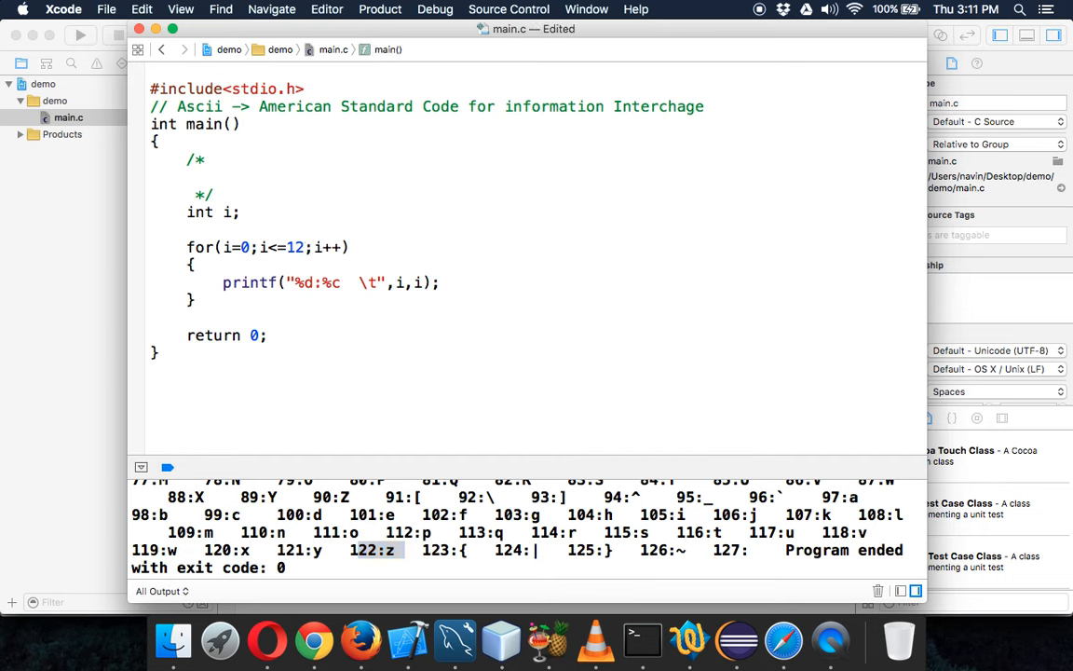
# - Run with loop bound 129, then 255, and scroll to see codes above 127 as escape sequences
pyautogui.write('9')
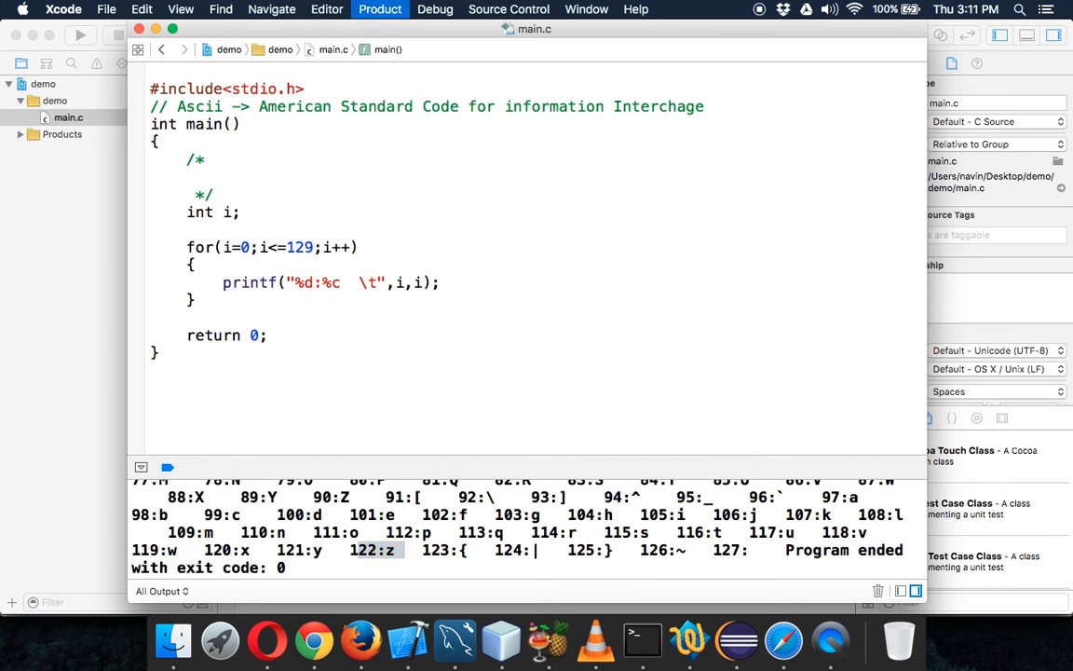
pyautogui.click(380, 8)
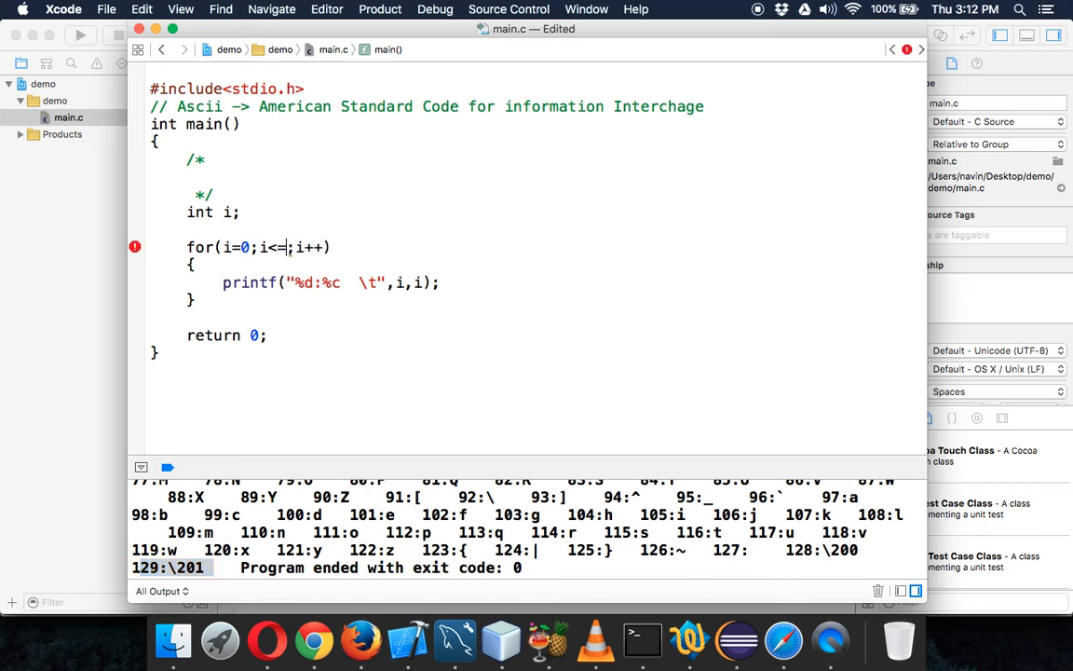
pyautogui.write('256')
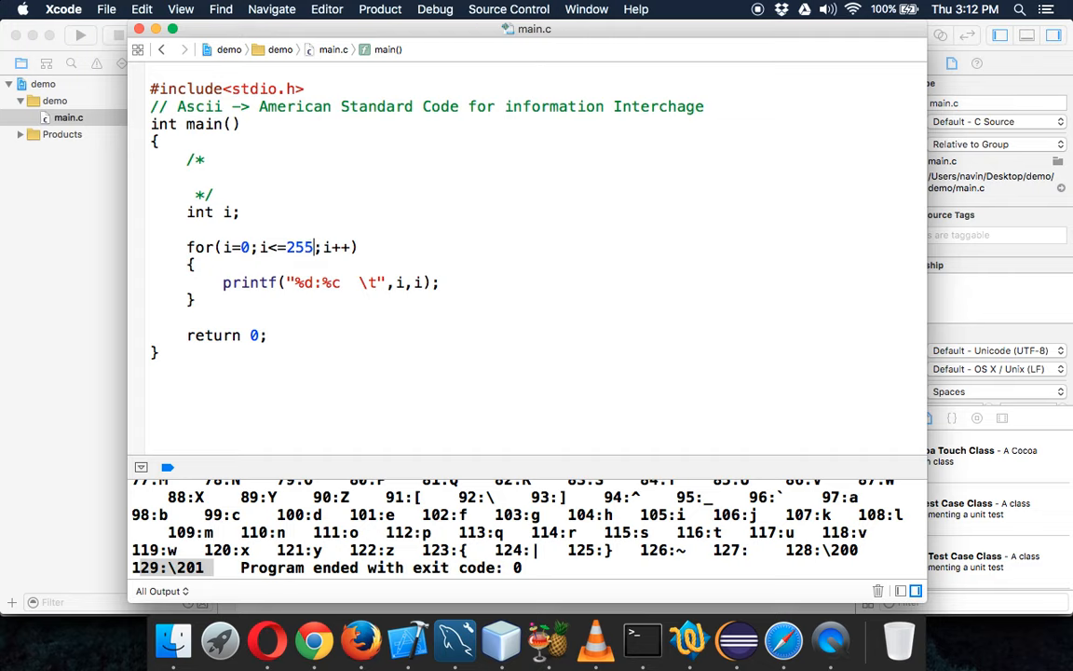
pyautogui.click(79, 34)
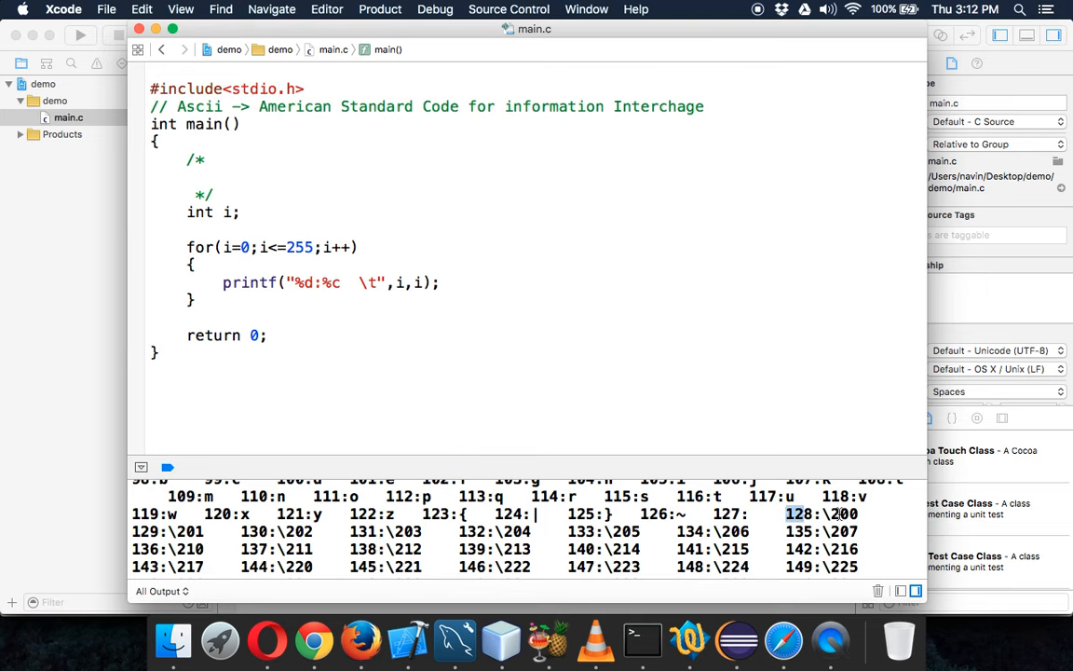
pyautogui.scroll(-3)
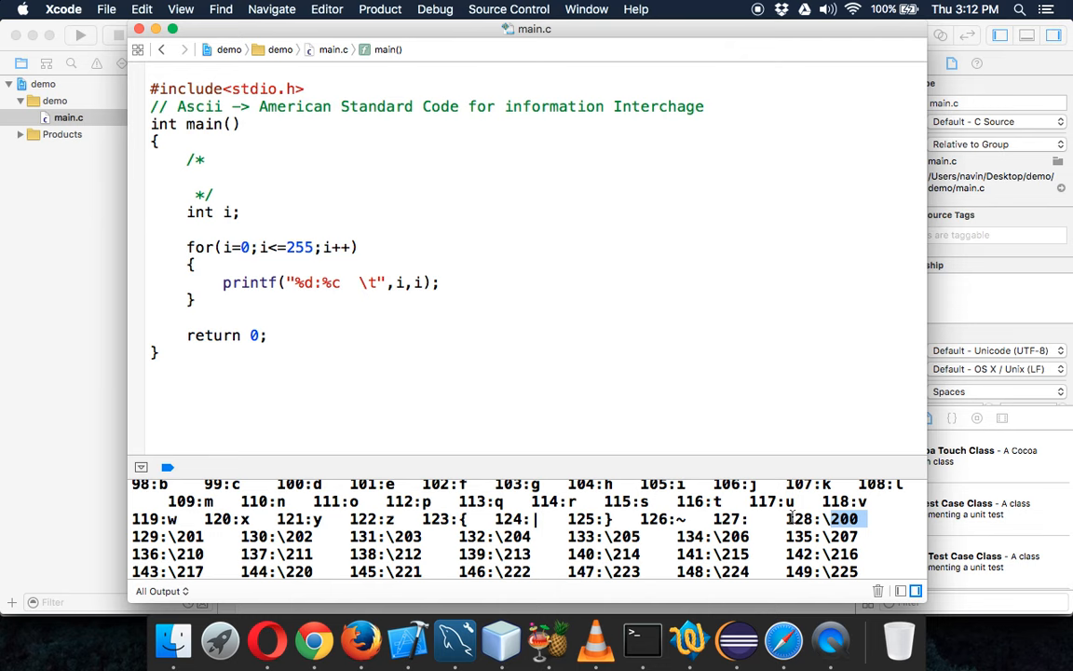
pyautogui.moveTo(730, 408)
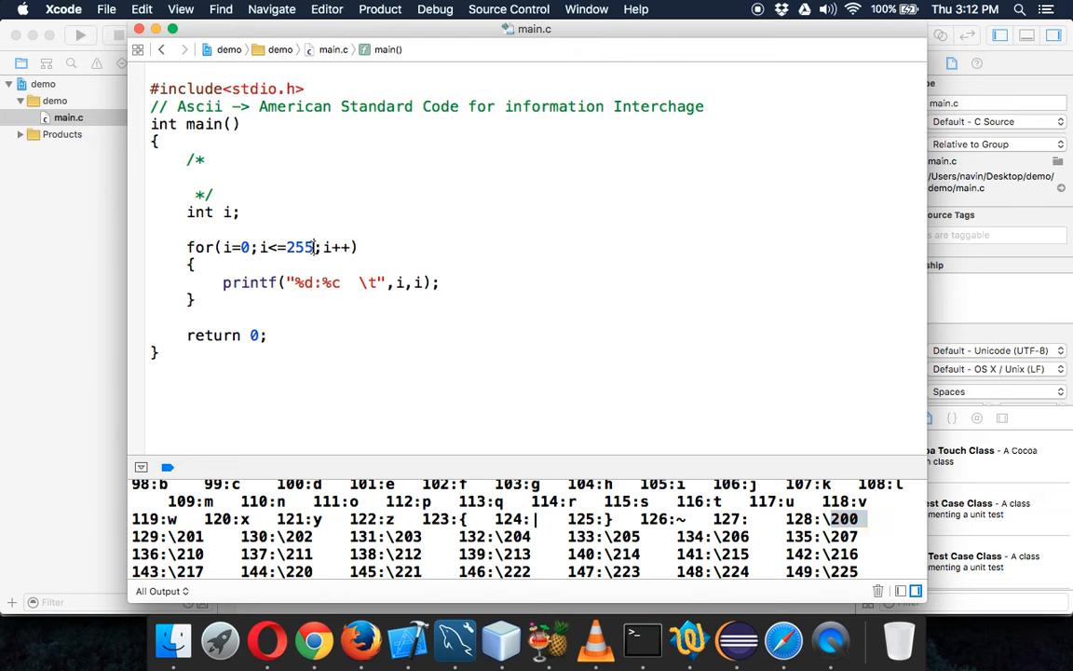
# - Restore the loop bound to 127, save, and rerun to list the full 0–127 table
pyautogui.write('127')
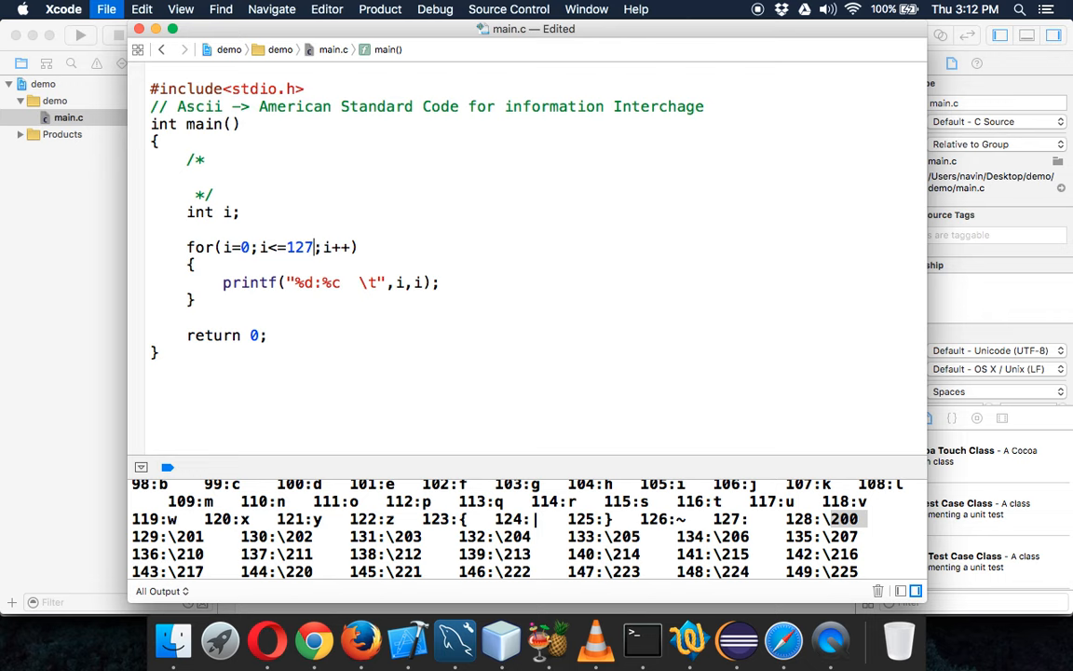
pyautogui.click(80, 33)
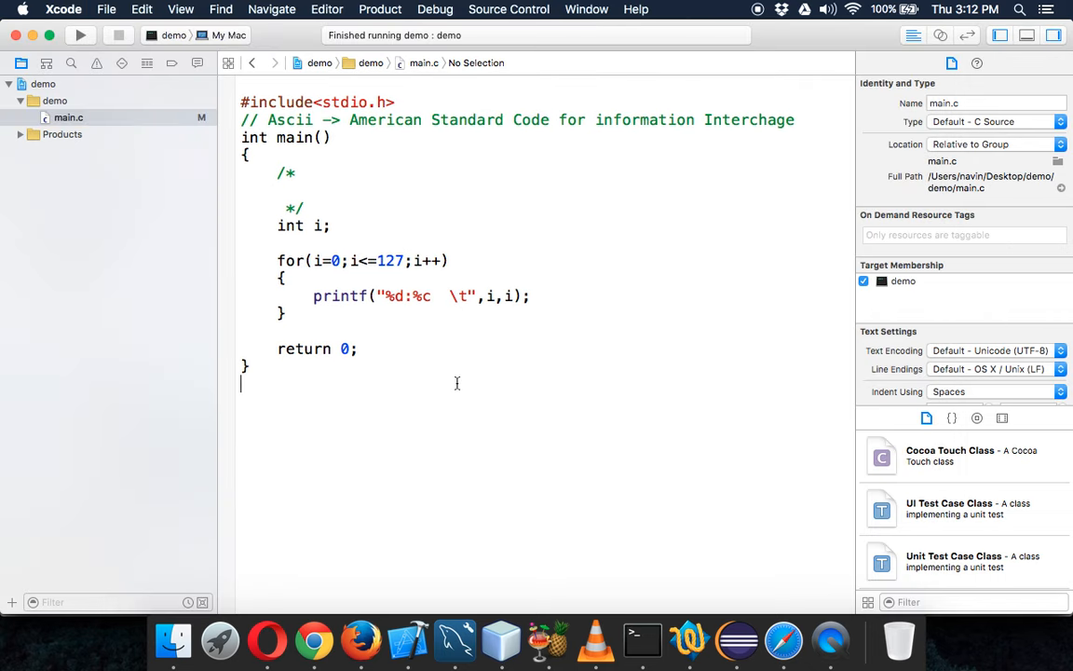
pyautogui.click(81, 33)
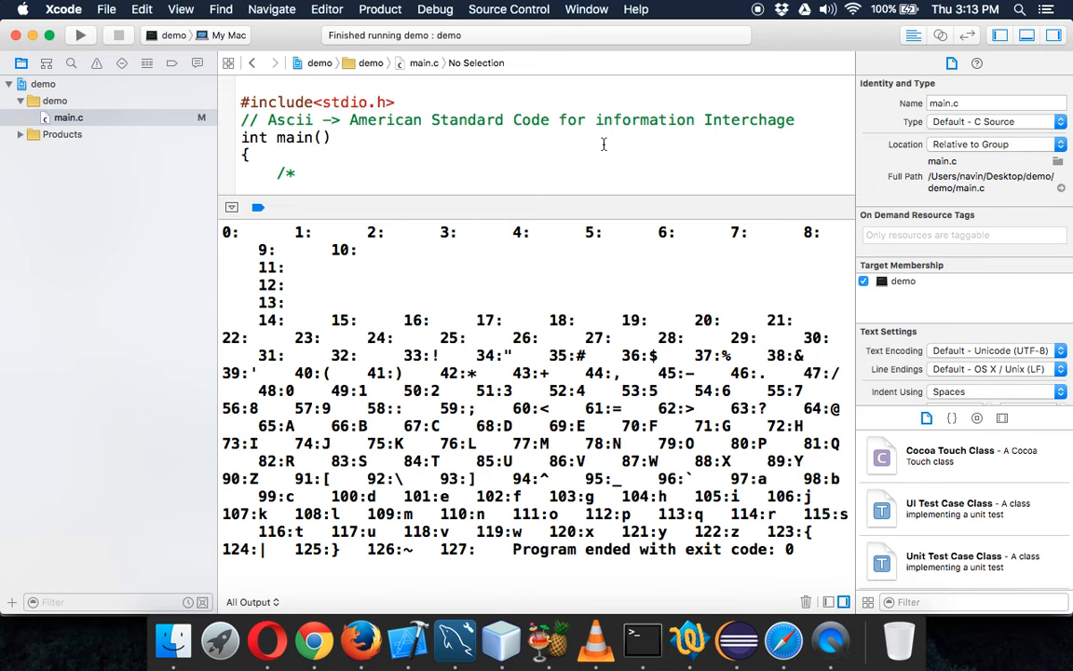
pyautogui.moveTo(763, 22)
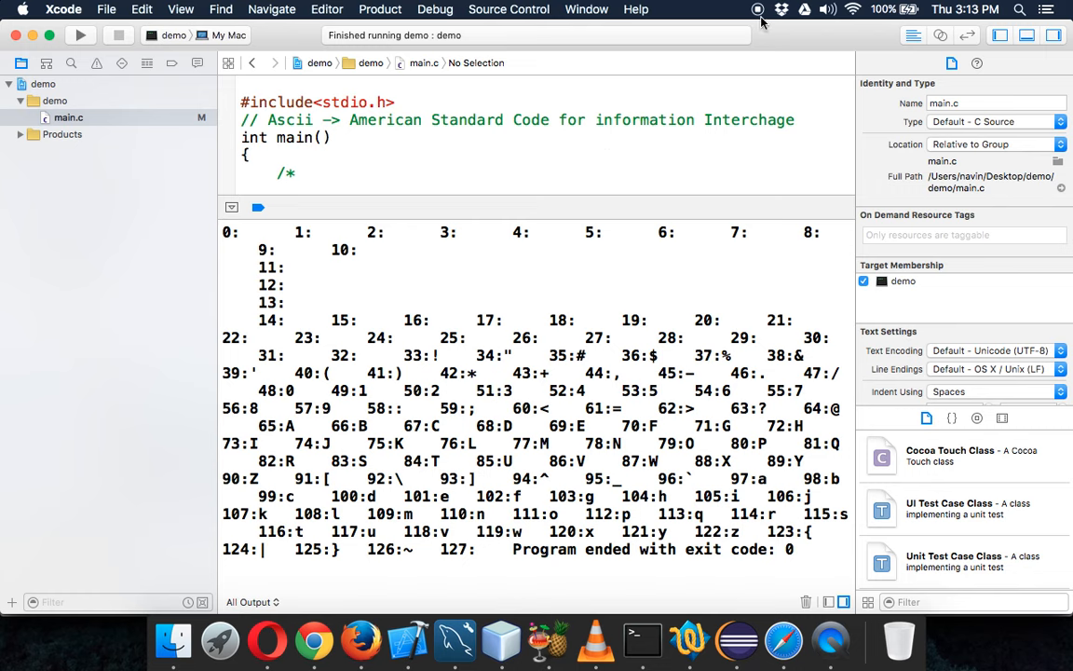